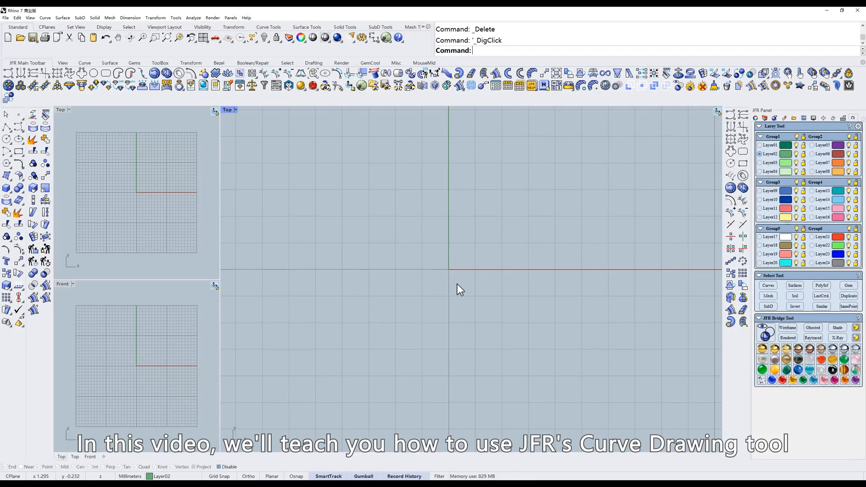
mouse_move(470, 241)
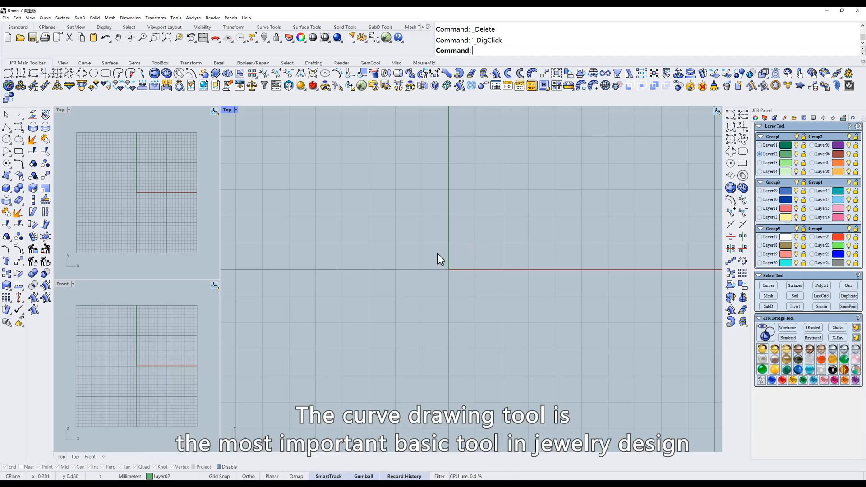
Step: Maximize the Top viewport so it fills the whole drawing area
double_click(228, 109)
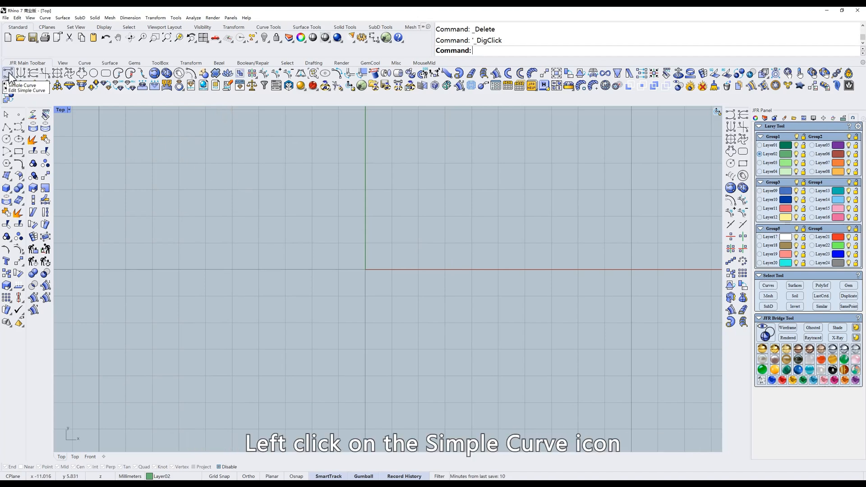
Step: Start a JFR Simple Curve and place control points forming an inward-curling hook
left_click(5, 73)
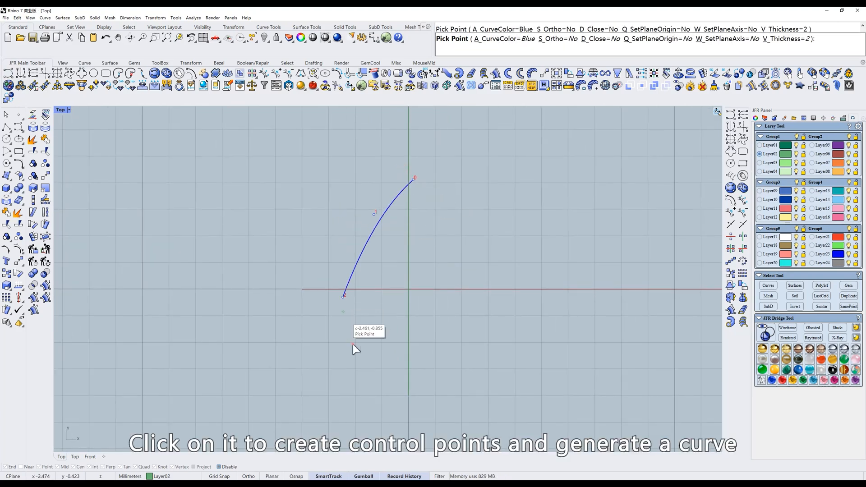
left_click(483, 281)
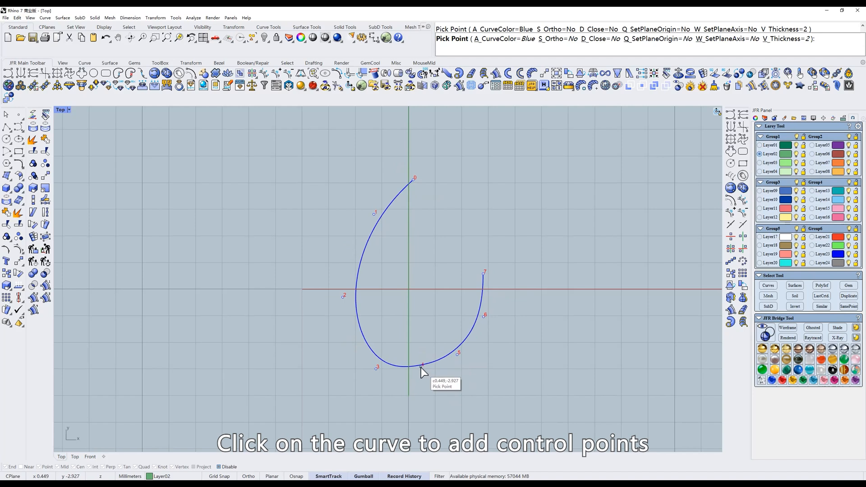
mouse_move(421, 376)
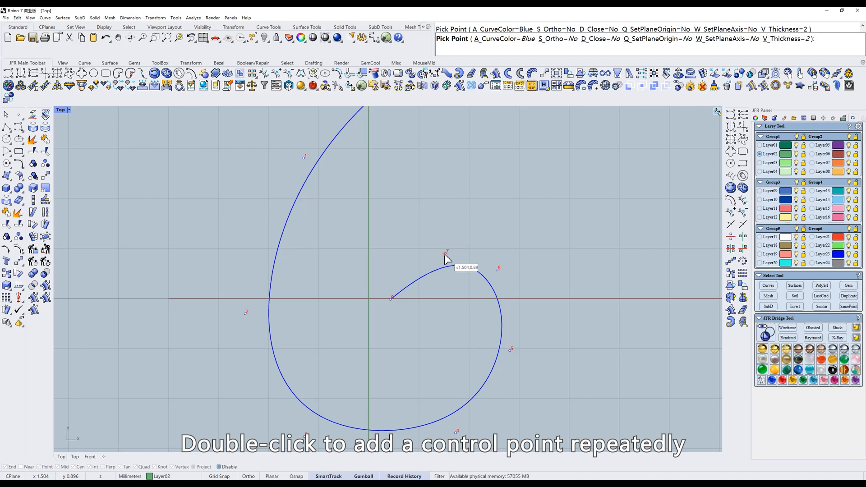
Step: Add a doubled control point at the curl's inner end for a sharp corner
double_click(446, 257)
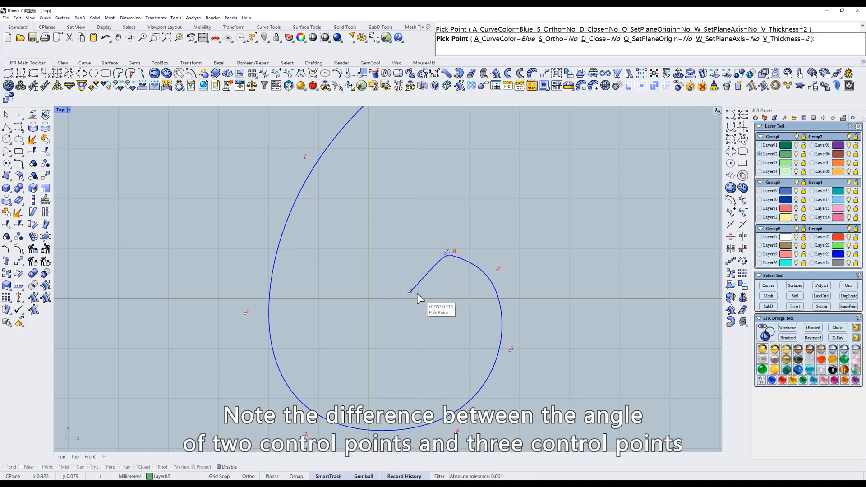
mouse_move(418, 294)
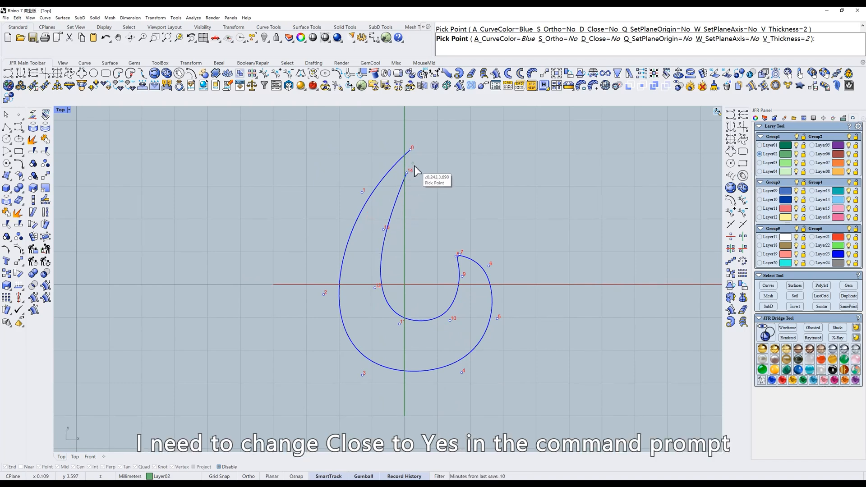
Step: Set Close=Yes so the teardrop hook curve joins its end to its start
left_click(589, 38)
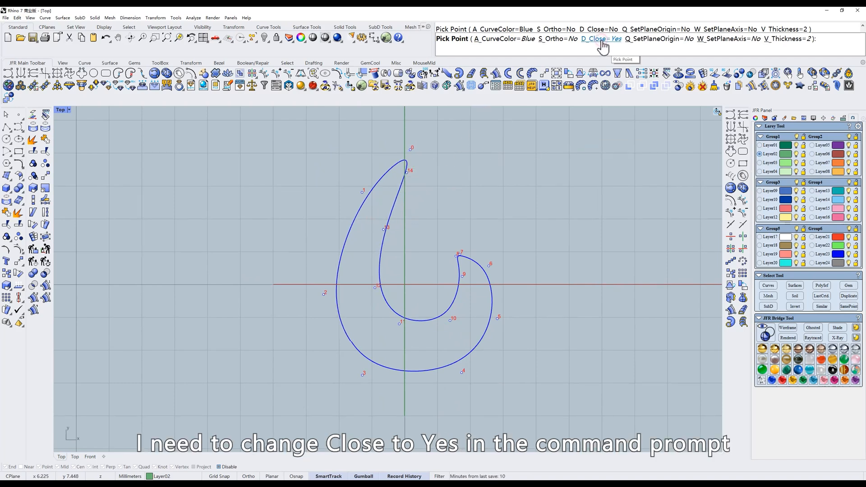
left_click(597, 39)
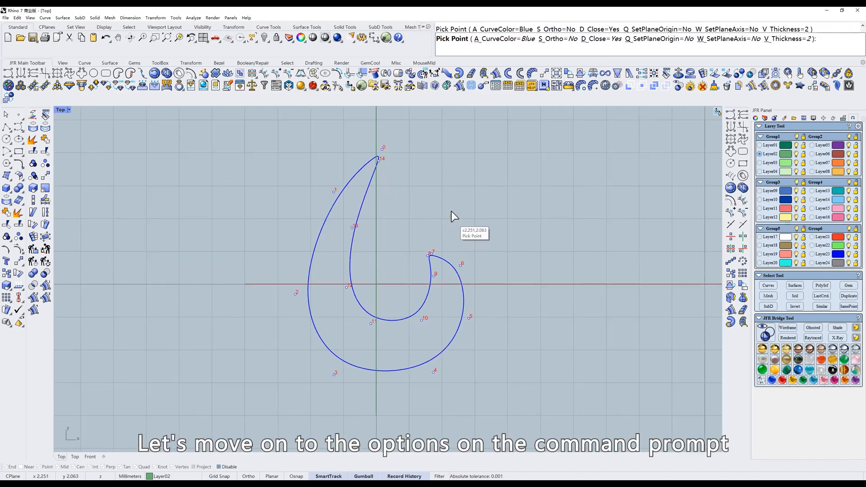
mouse_move(534, 104)
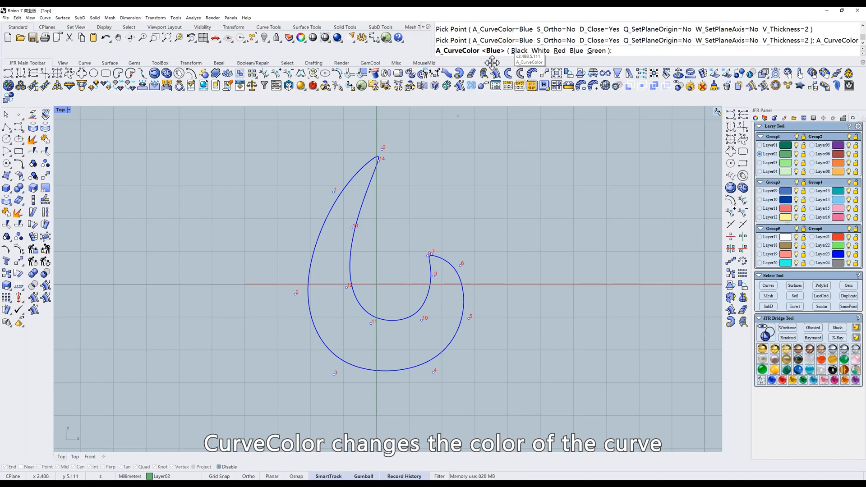
left_click(526, 51)
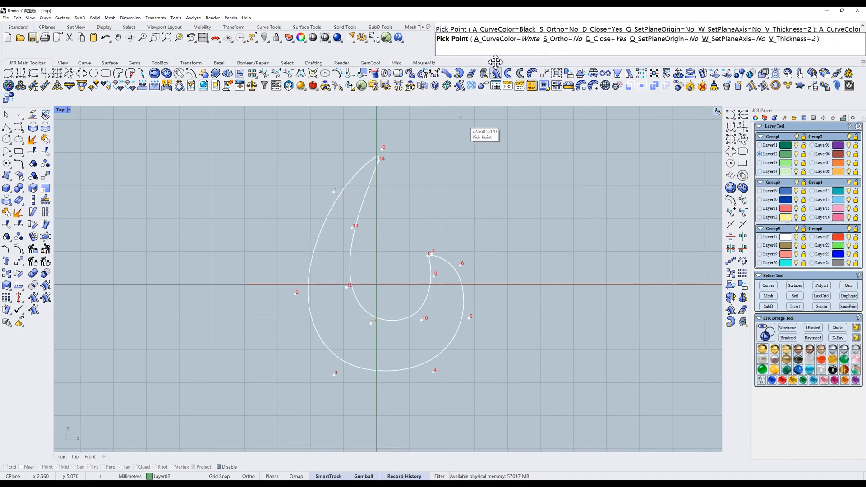
left_click(501, 38)
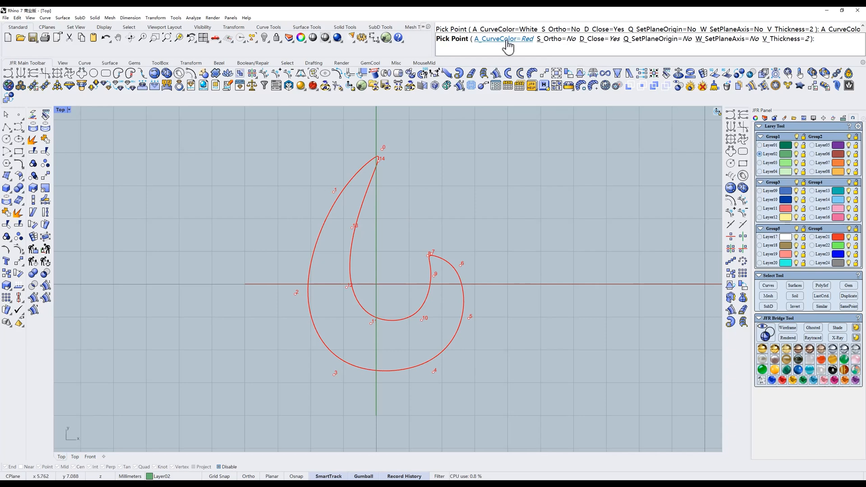
left_click(503, 38)
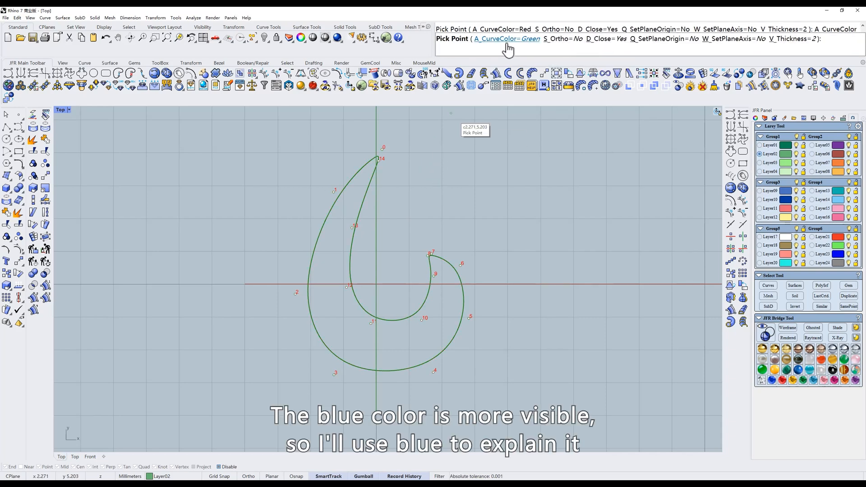
left_click(496, 37)
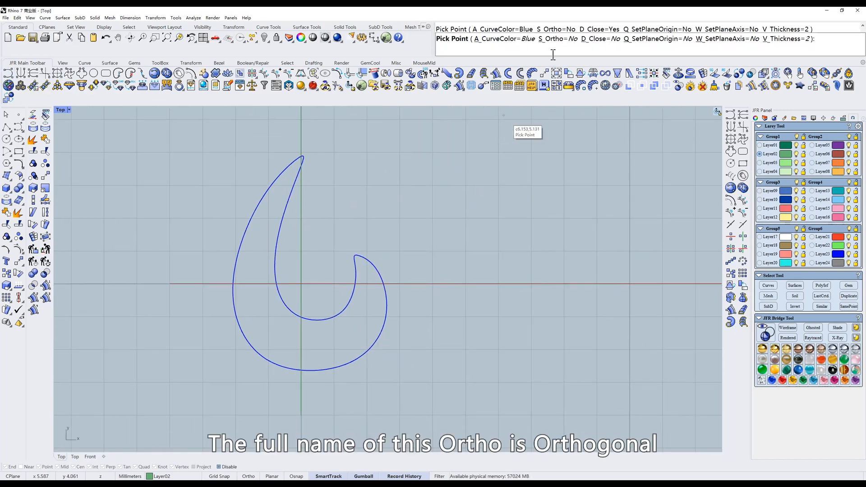
mouse_move(462, 173)
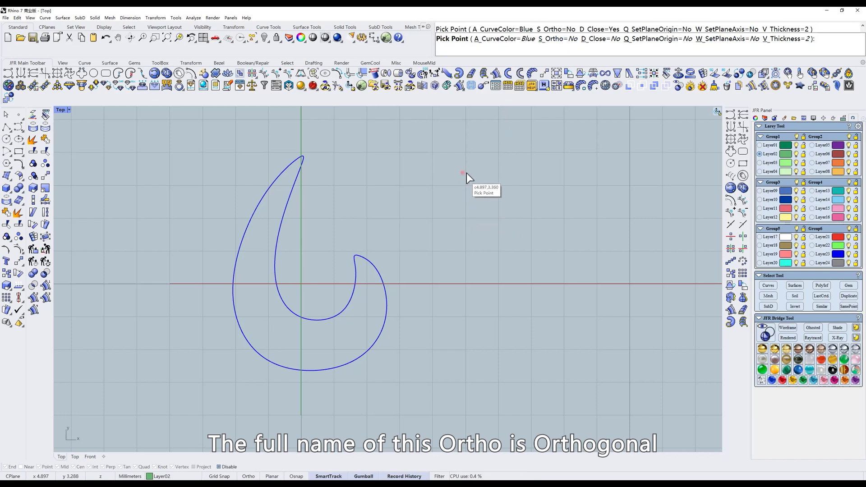
Step: Start a new curve with Ortho=Yes and draw right-angled stepped segments to the right
left_click(478, 260)
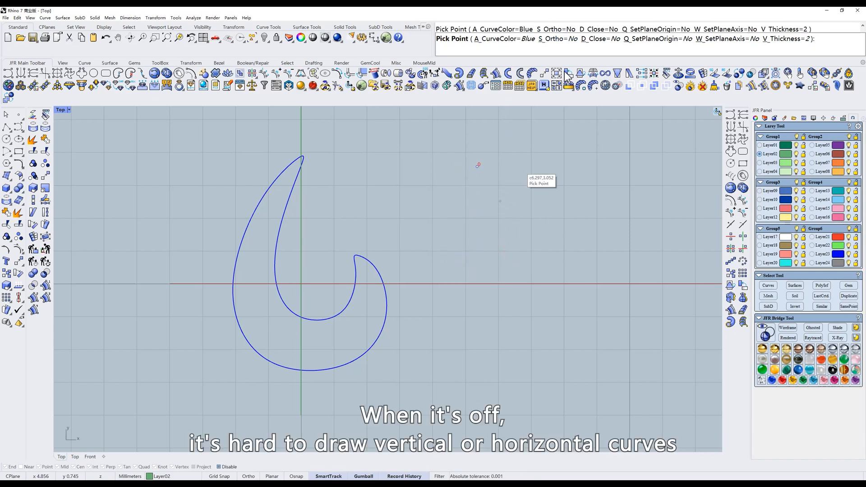
left_click(248, 476)
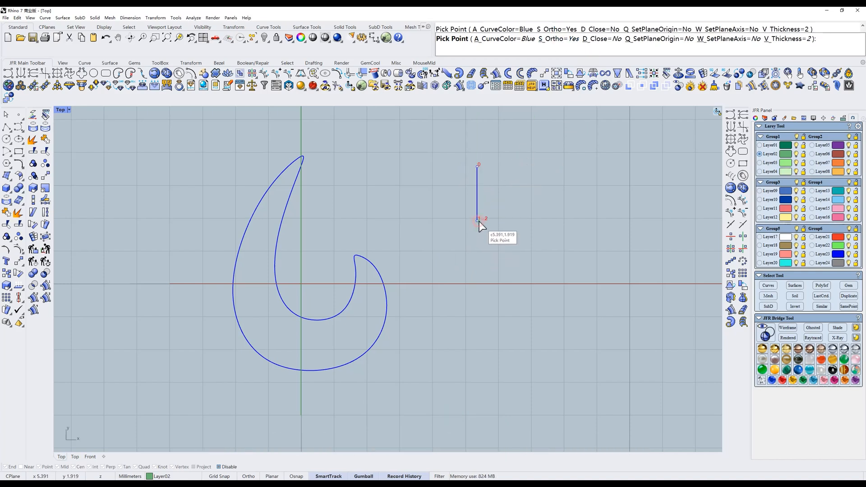
left_click_drag(479, 221, 524, 220)
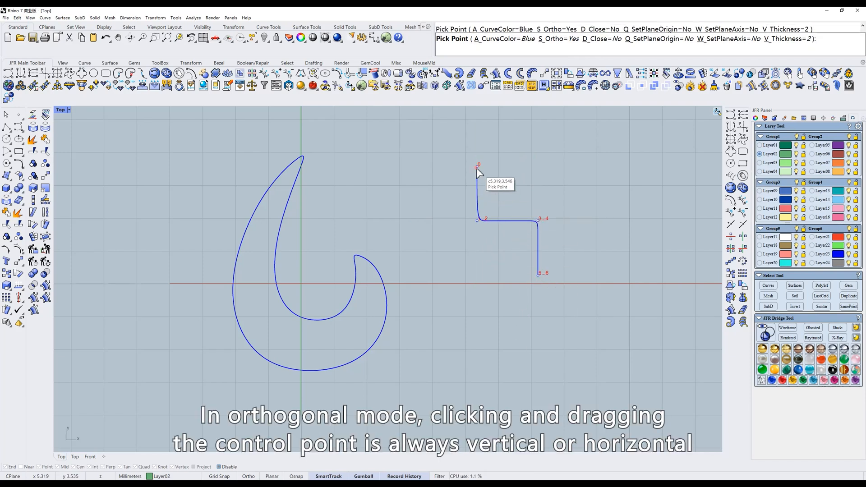
left_click_drag(478, 166, 478, 319)
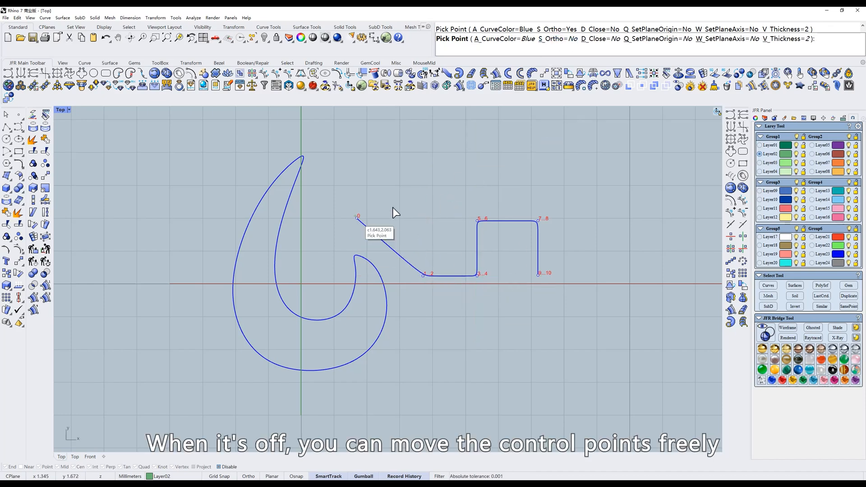
left_click(423, 222)
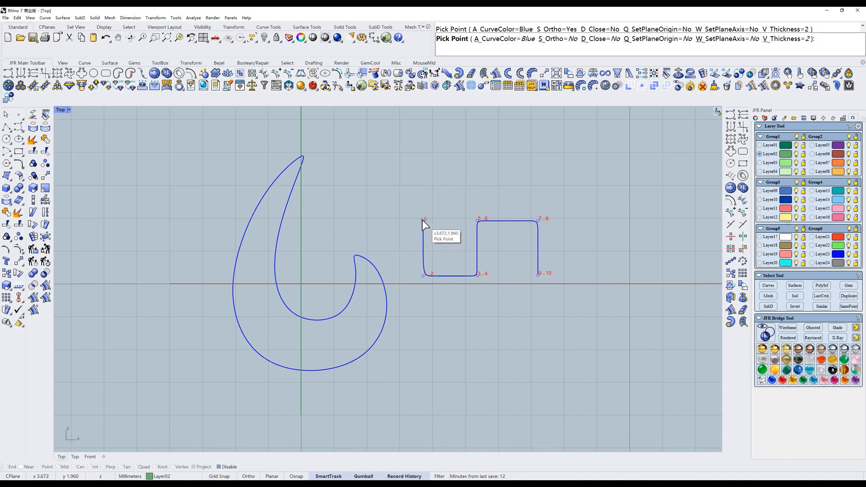
Step: Set Ortho back to No in the command line
left_click(563, 38)
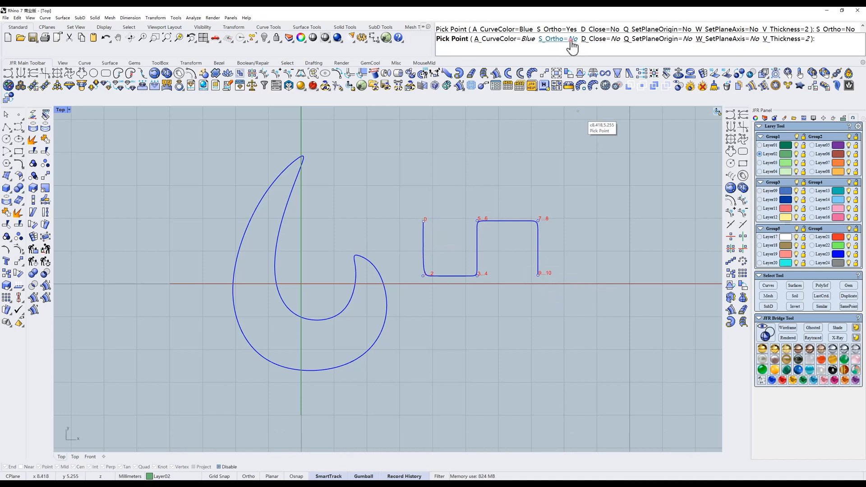
left_click(568, 38)
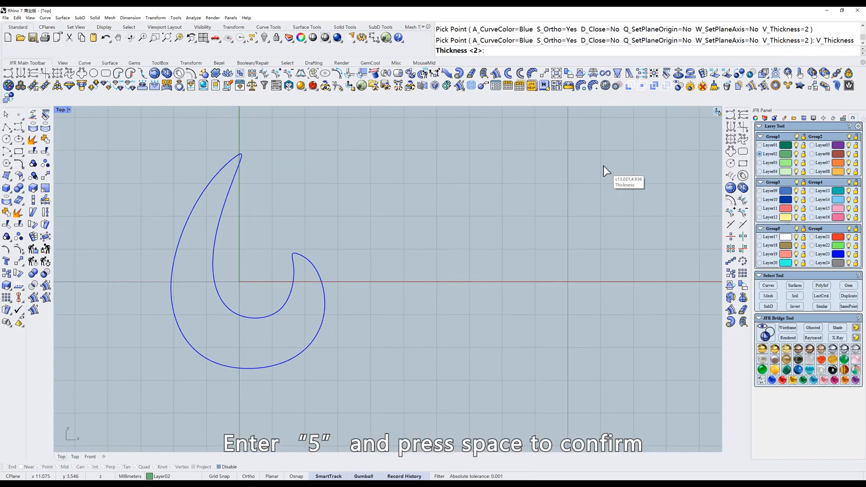
type("5")
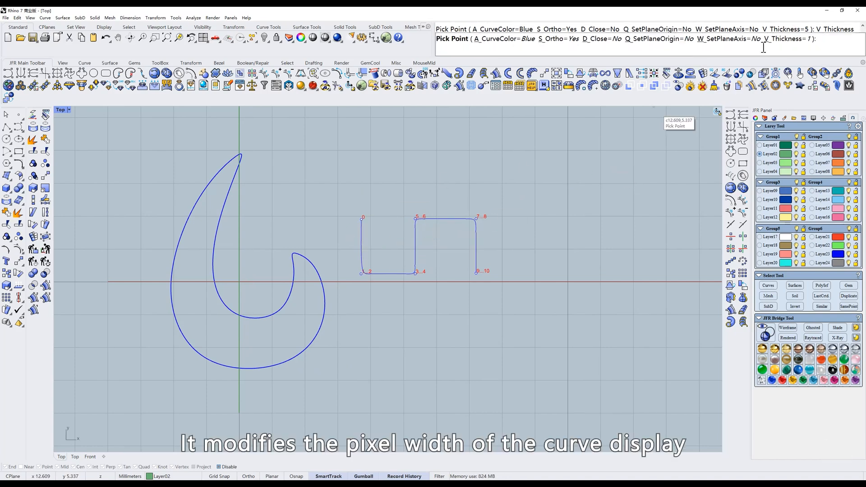
type("2")
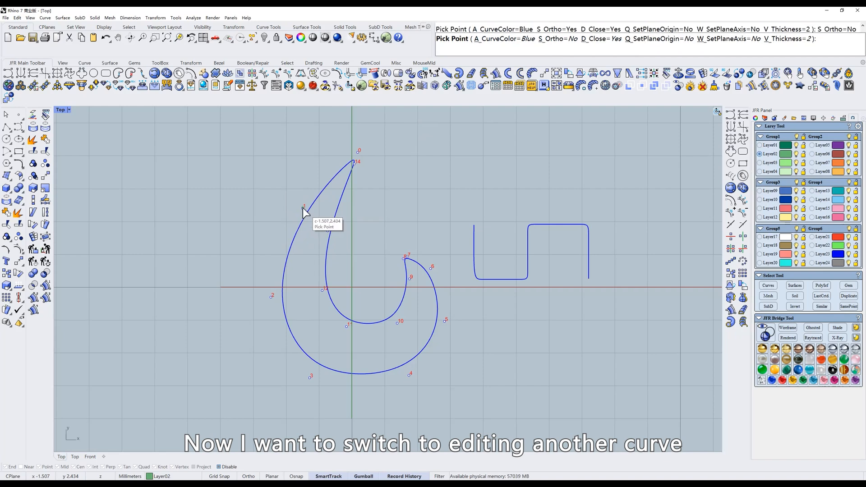
mouse_move(562, 246)
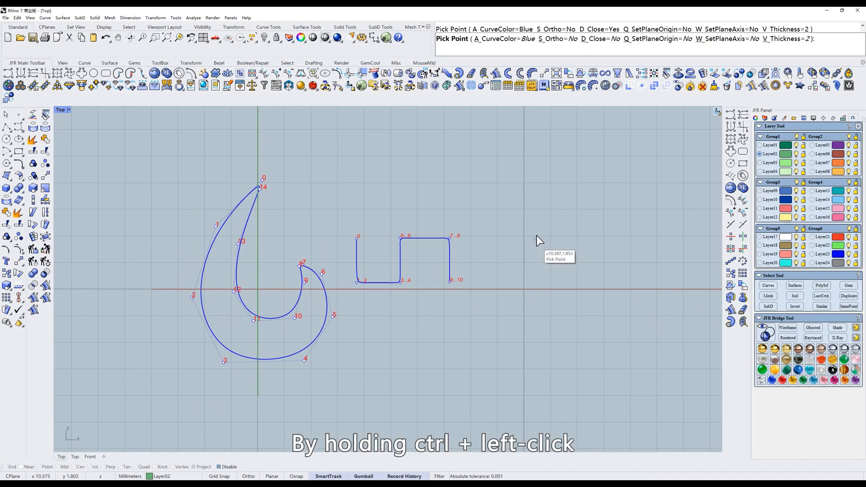
mouse_move(532, 257)
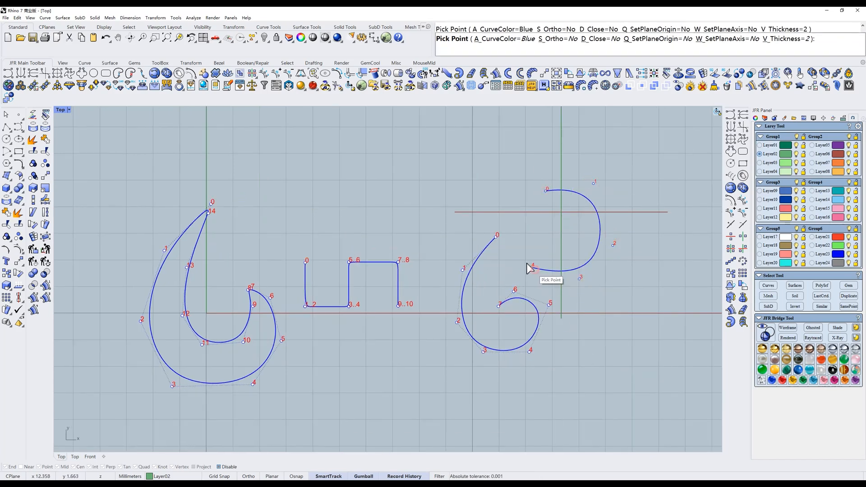
Step: Add a point extending the new S-shaped curve to the right of the step shape
left_click(570, 255)
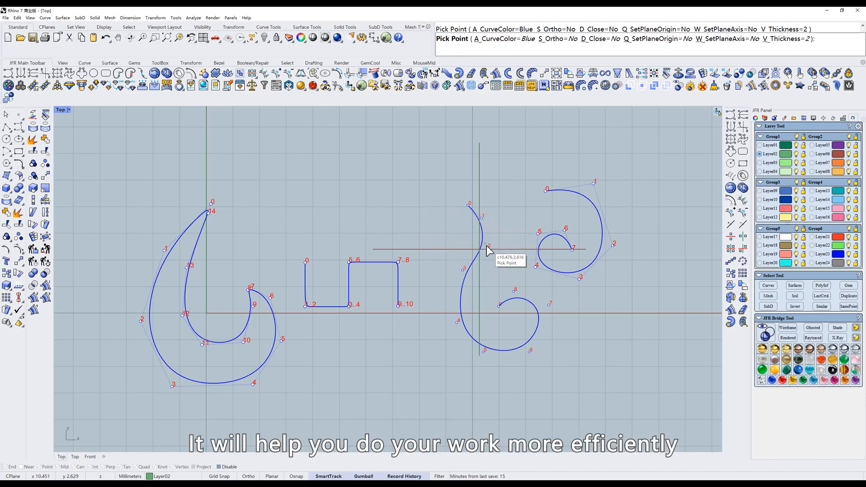
mouse_move(492, 245)
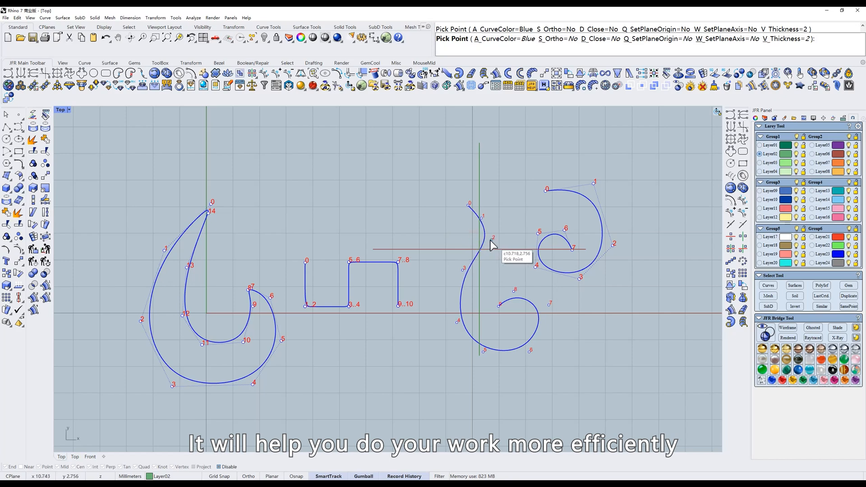
mouse_move(486, 246)
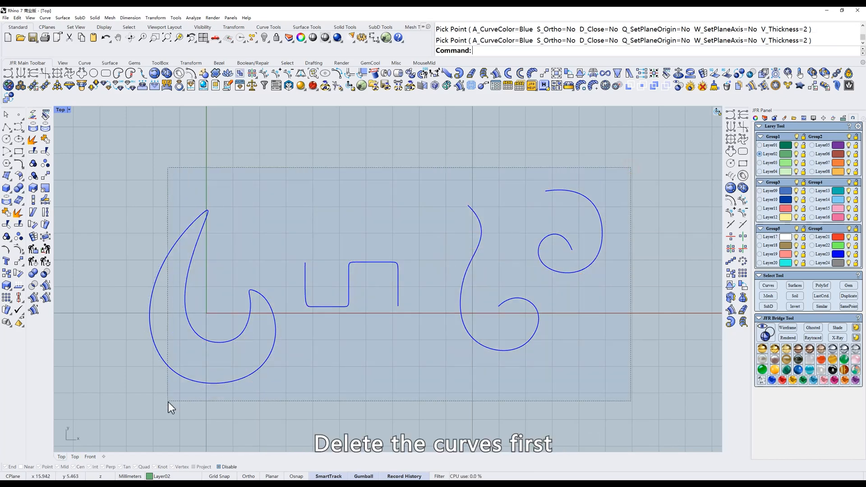
Step: Delete the four selected demonstration curves, leaving the Top view empty
key("Delete")
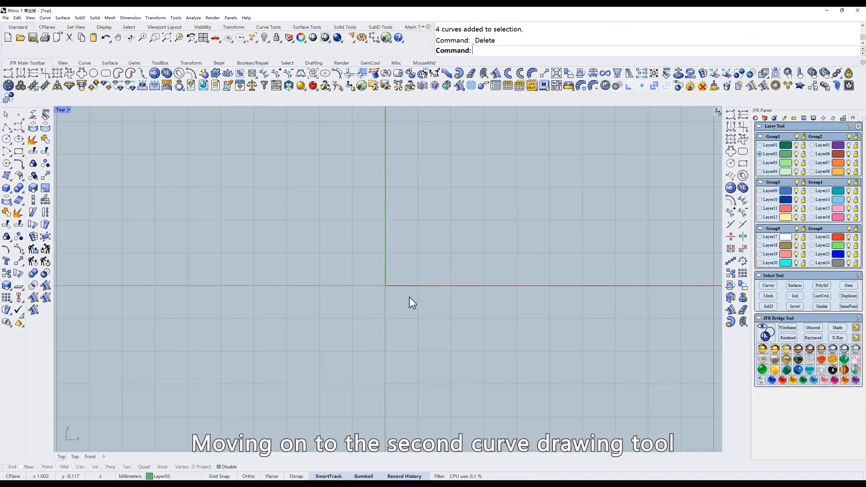
mouse_move(19, 72)
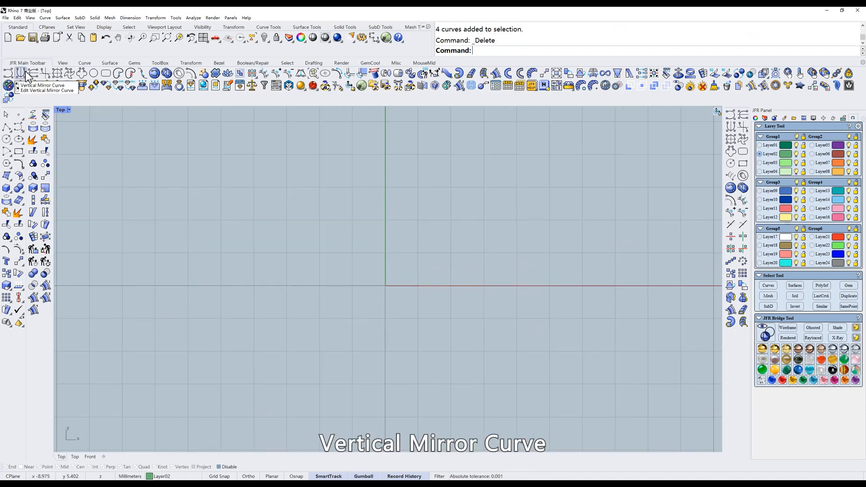
Step: Start JFR Vertical Mirror Curve and place points for a symmetric teardrop about the vertical axis
left_click(18, 72)
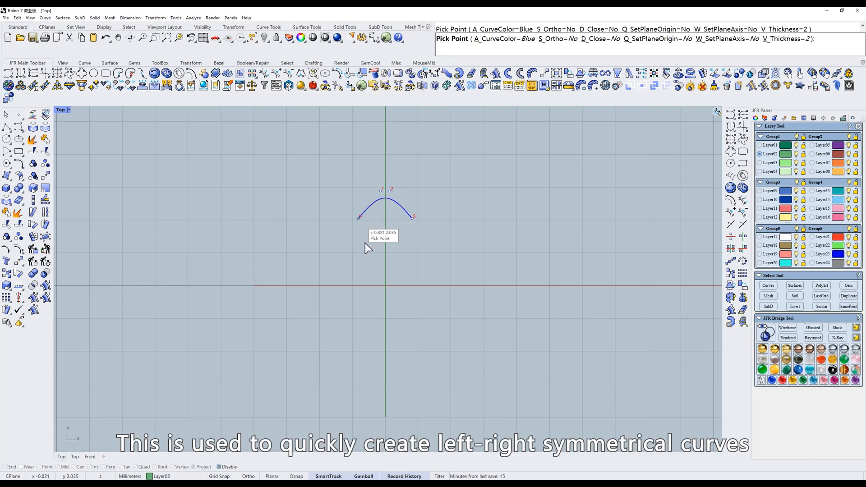
left_click(402, 359)
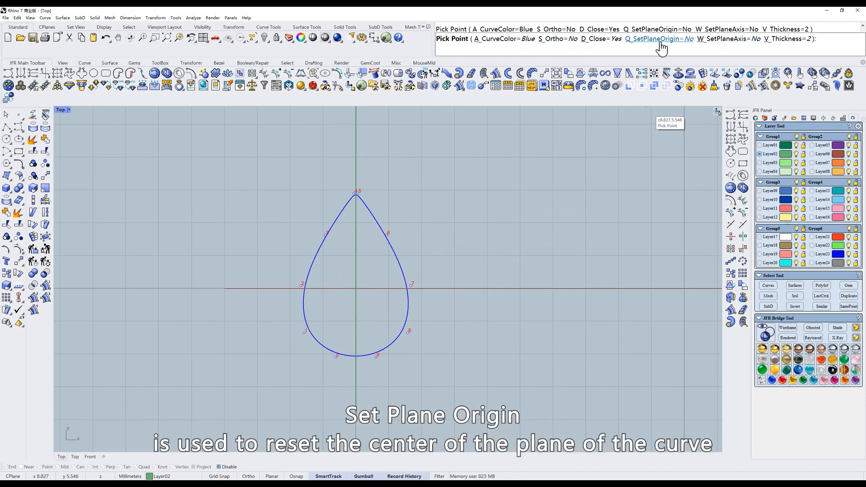
Step: Use SetPlaneOrigin to relocate the mirror origin, reshaping the curve into a pointed leaf
left_click(654, 39)
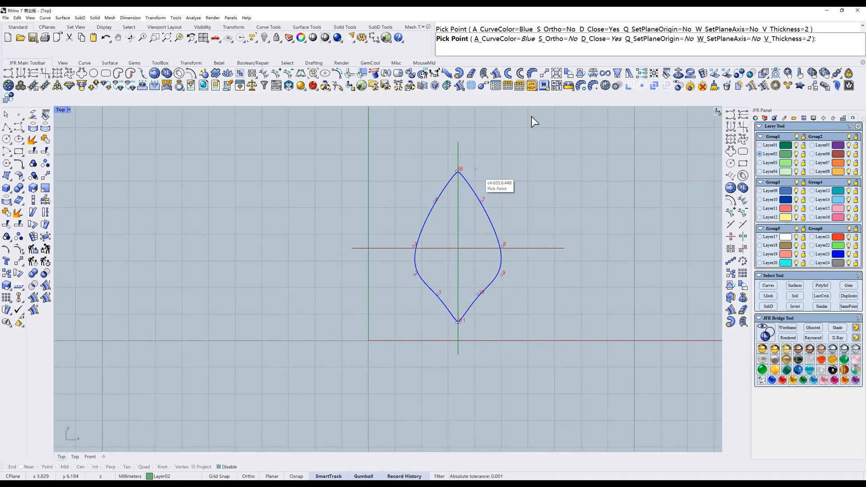
left_click(659, 39)
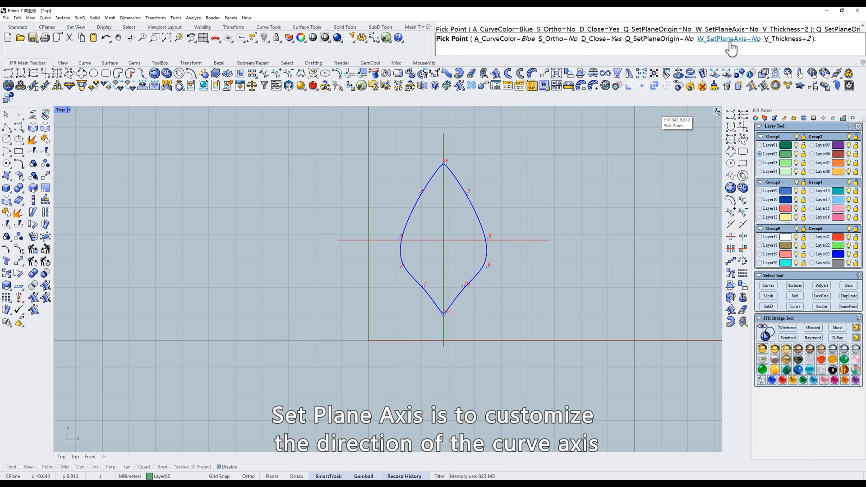
Step: Use SetPlaneAxis to tilt the mirror axis diagonally, then delete the tilted teardrop
left_click(727, 38)
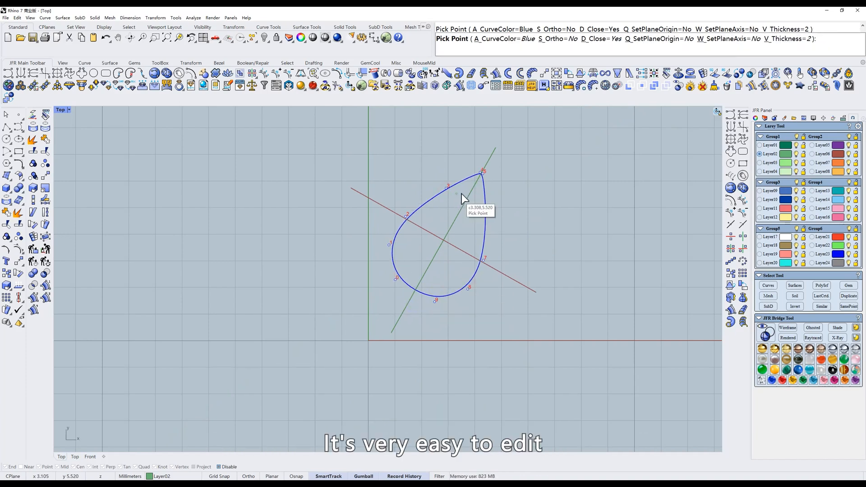
mouse_move(494, 244)
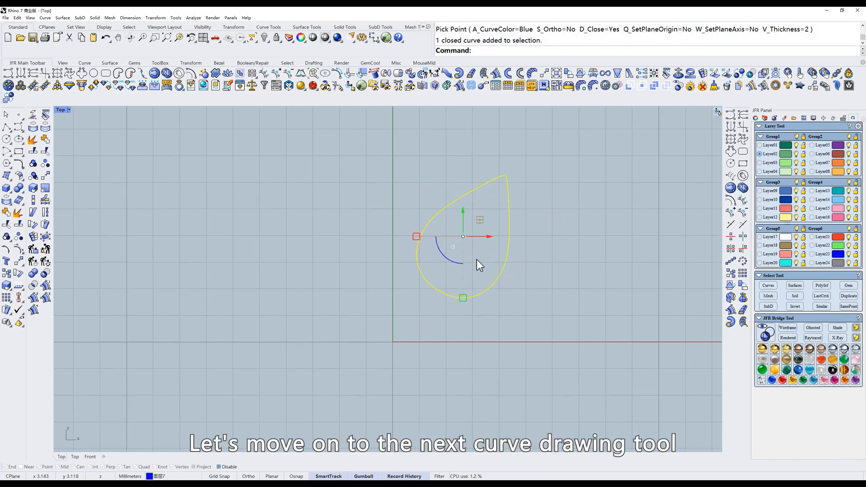
key("Delete")
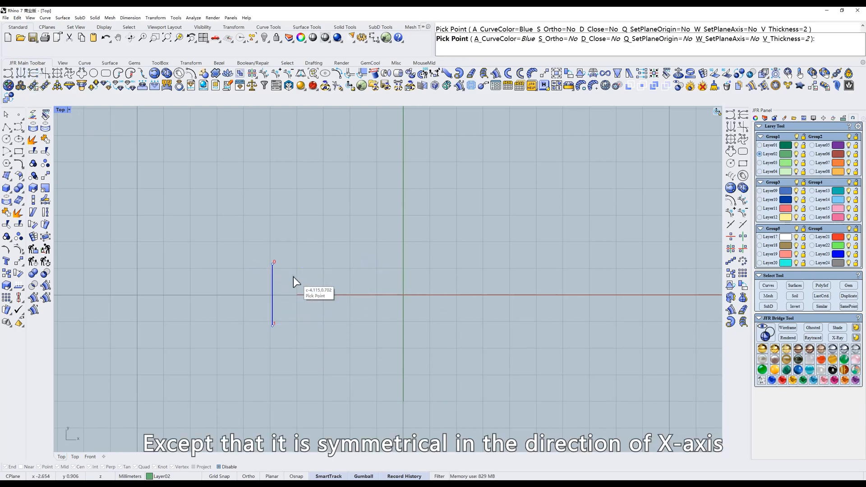
Step: Pick the tip and notched-tail points of the X-axis-mirrored arrow, then delete the finished curve
left_click(381, 251)
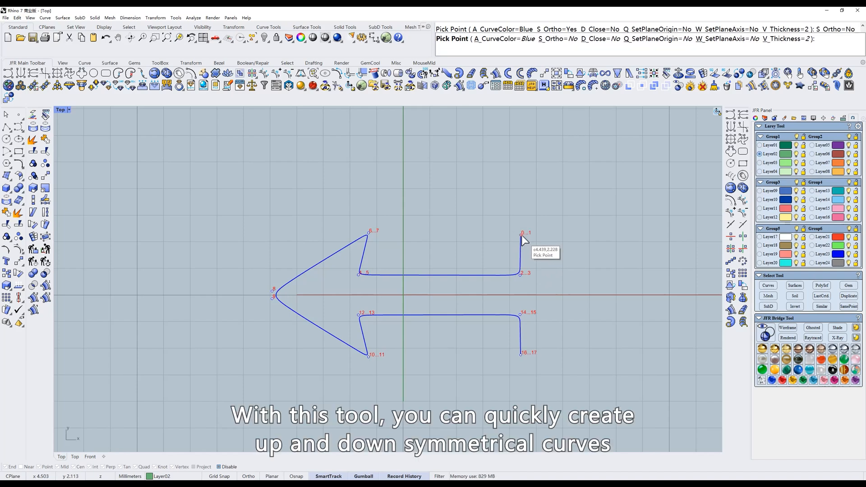
left_click(550, 279)
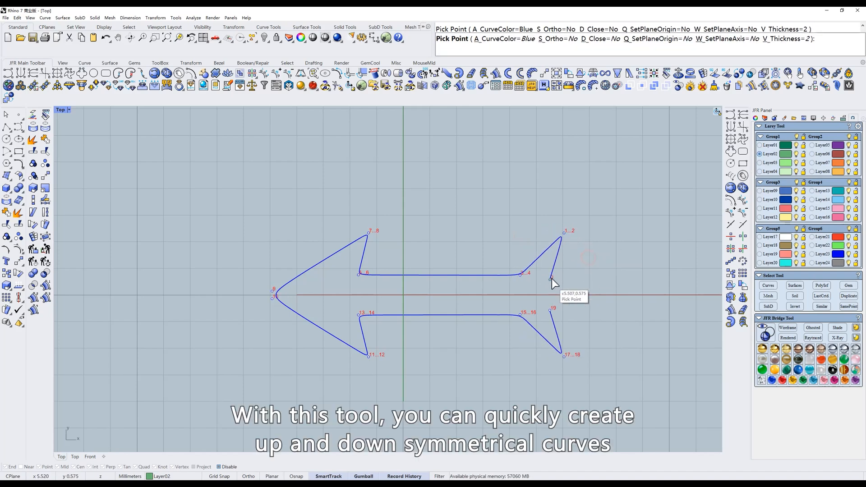
left_click(614, 230)
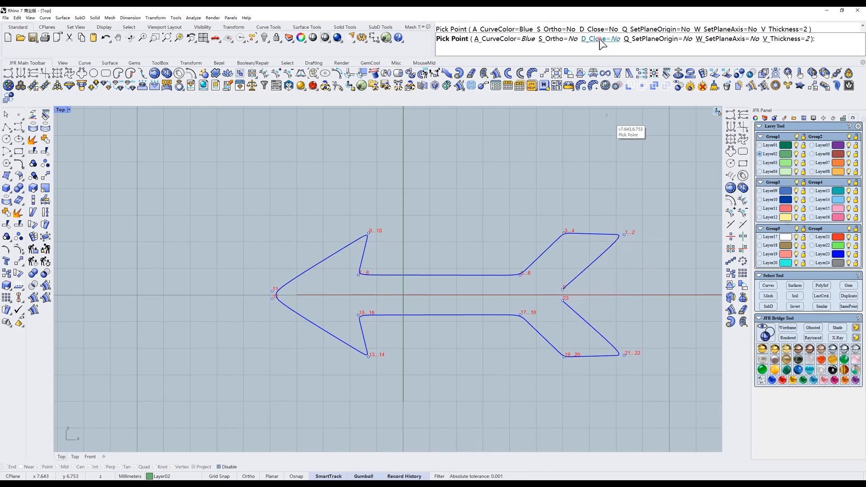
key("Delete")
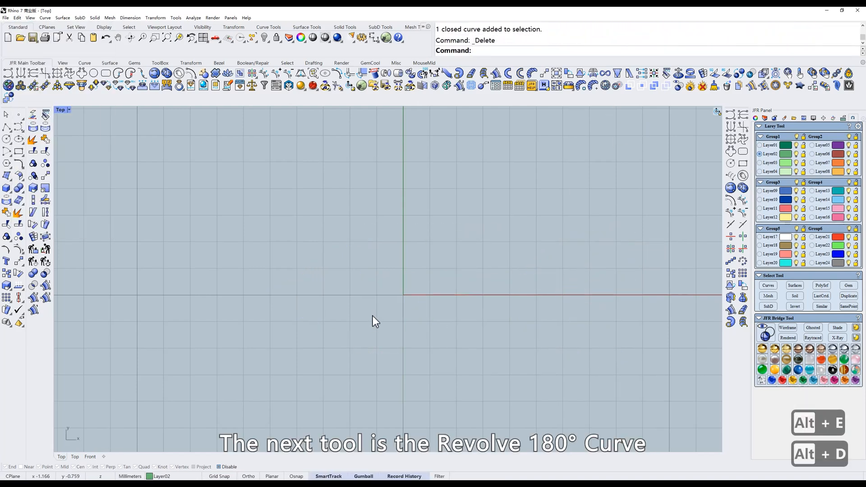
mouse_move(47, 74)
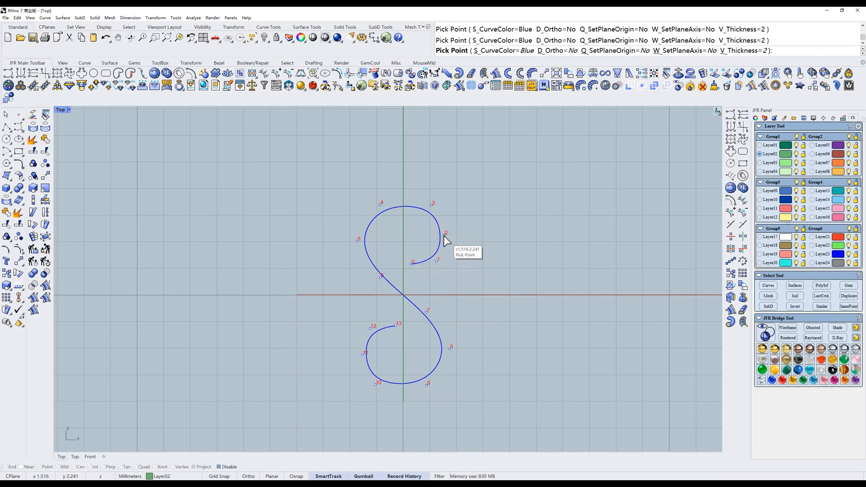
Step: Confirm deletion of the S-curve drawn with Revolve 180° Curve, emptying the Top view
key("Enter")
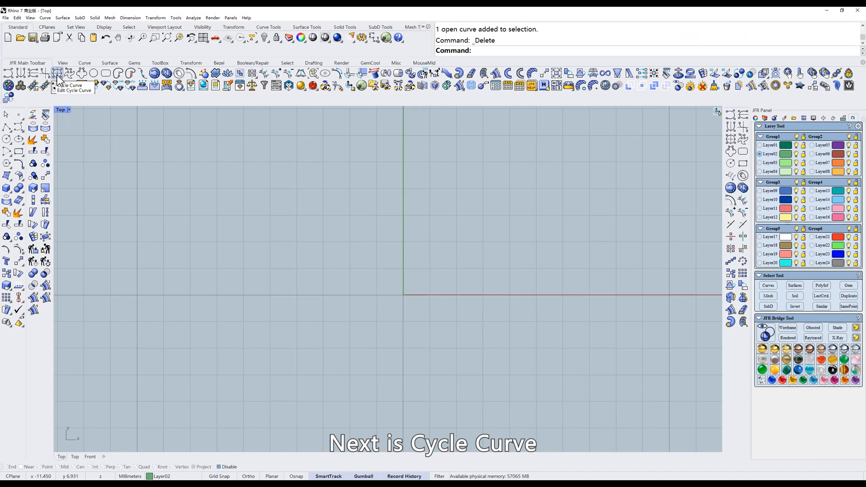
Step: Start JFR Cycle Curve and toggle S_Ortho to constrain the rounded rectangle profile
left_click(57, 72)
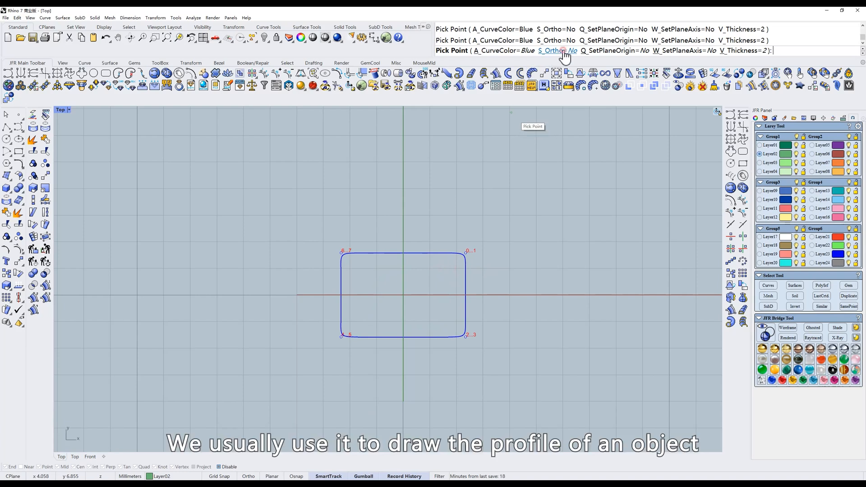
left_click(557, 50)
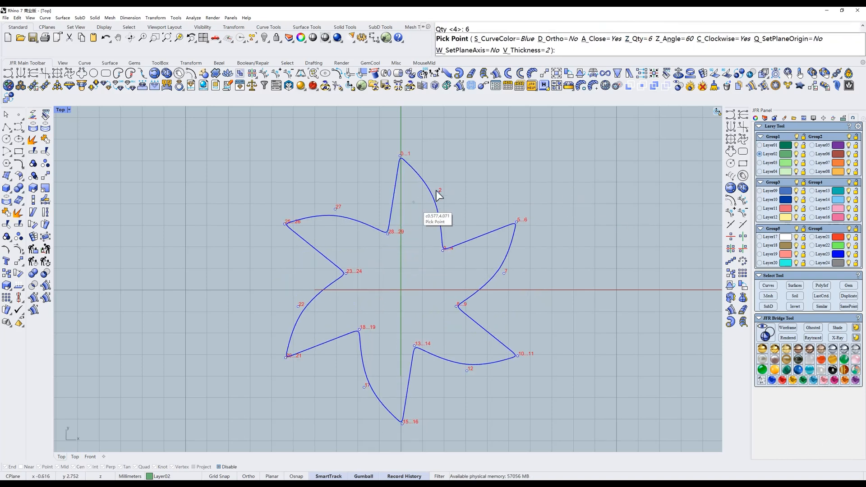
Step: Shape the four-bladed pinwheel with a 90° angle and toggle C_Clockwise to set its direction
left_click(431, 182)
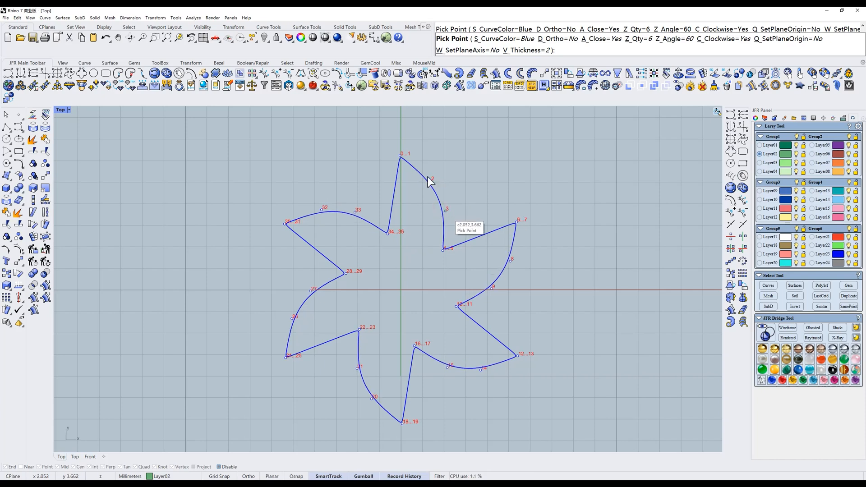
mouse_move(632, 62)
type("90")
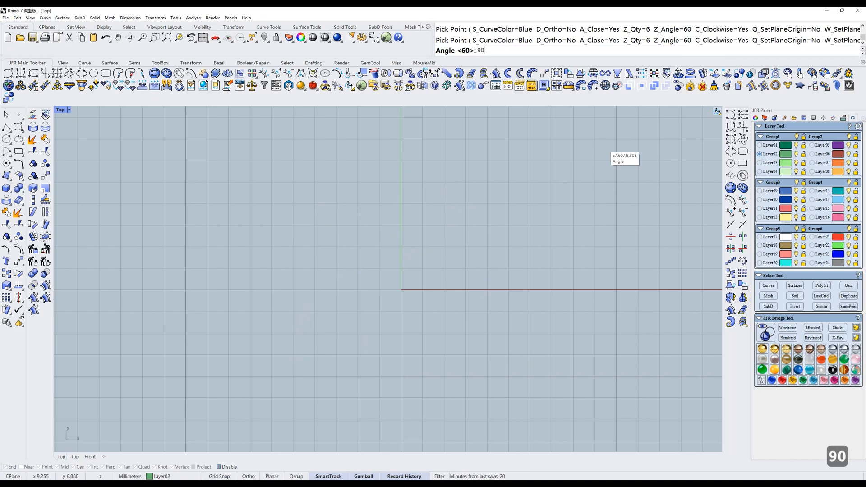
key("Enter")
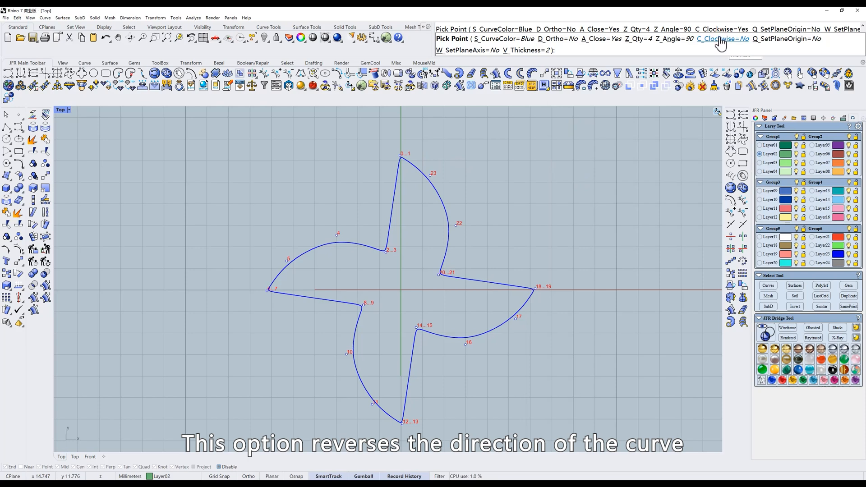
left_click(722, 39)
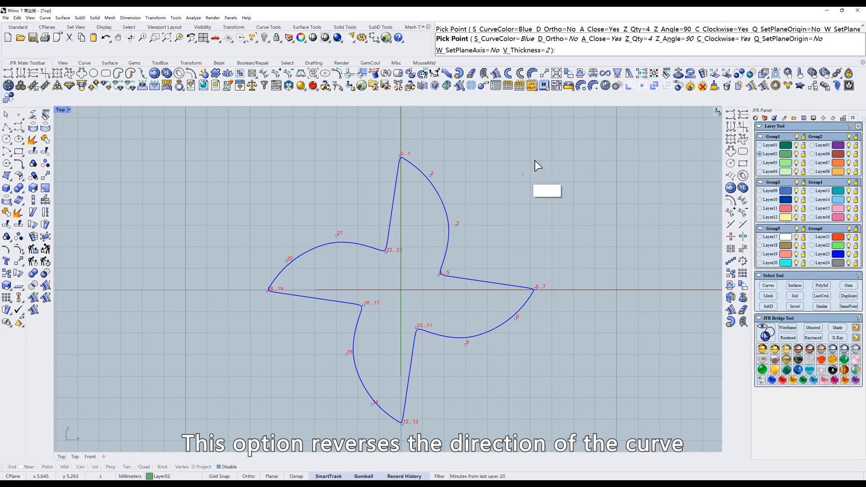
left_click(714, 37)
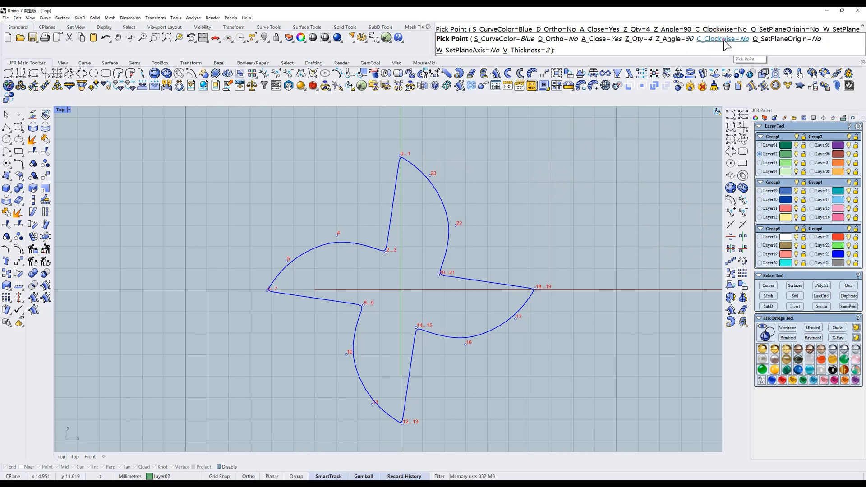
left_click(727, 37)
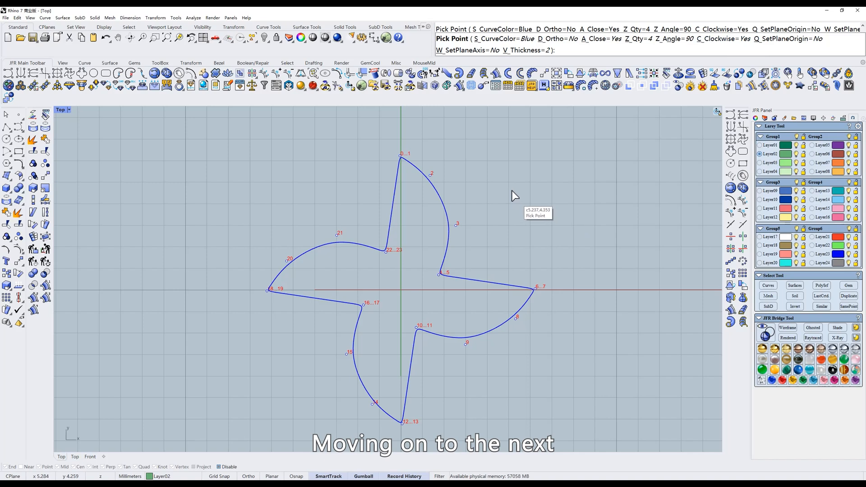
Step: Delete the four-bladed pinwheel curve from the Top view
key("Delete")
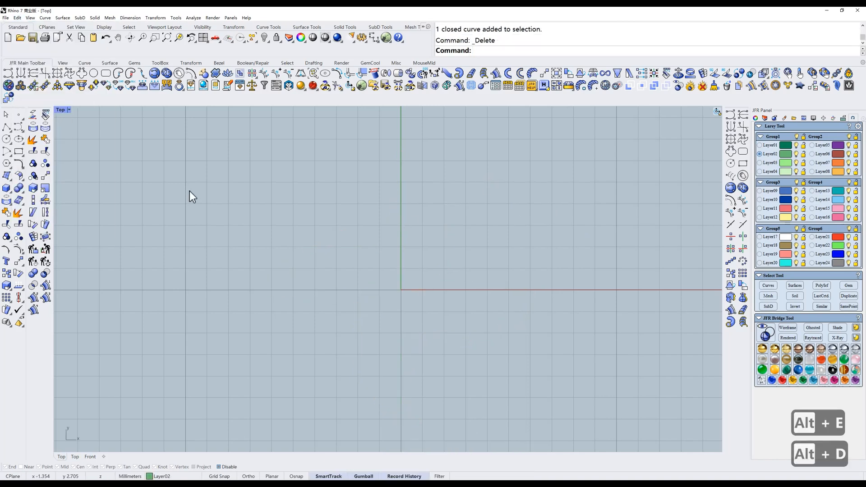
mouse_move(81, 74)
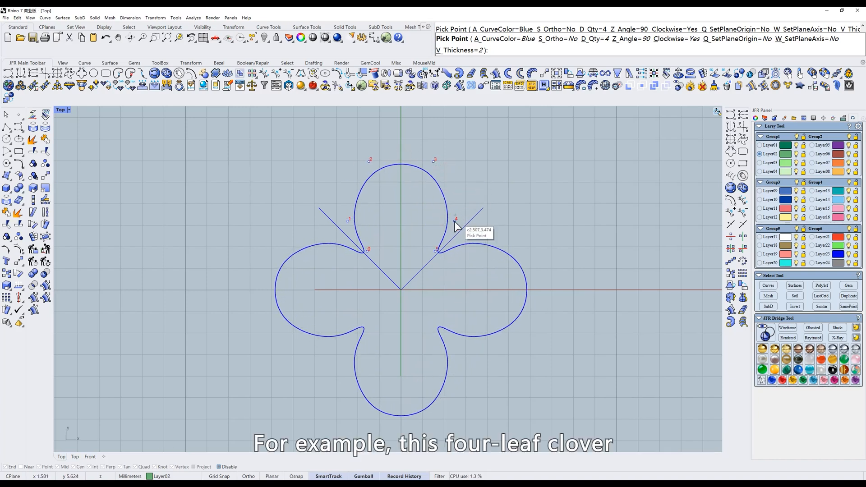
mouse_move(437, 180)
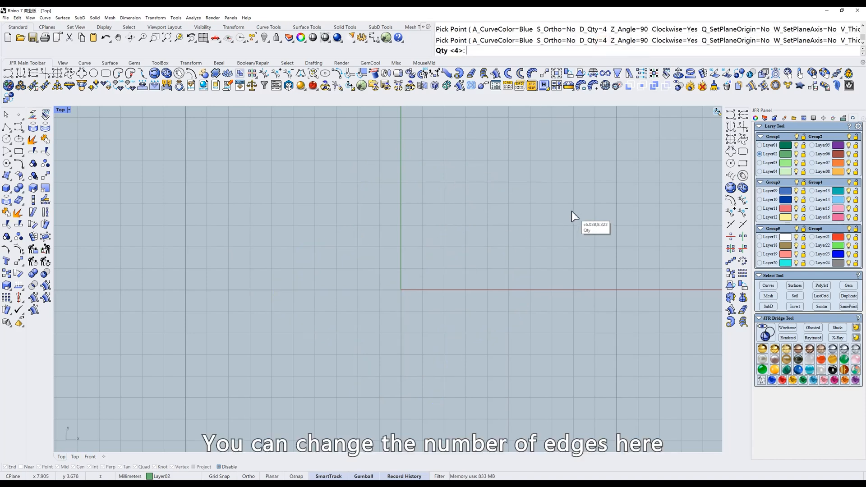
Step: Enter 5 at the Qty prompt for a five-pointed star with 72° repeats
type("5")
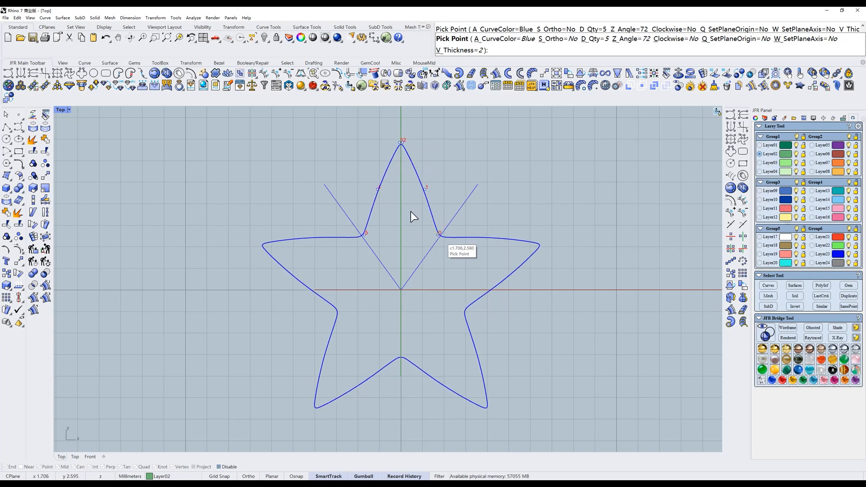
mouse_move(378, 200)
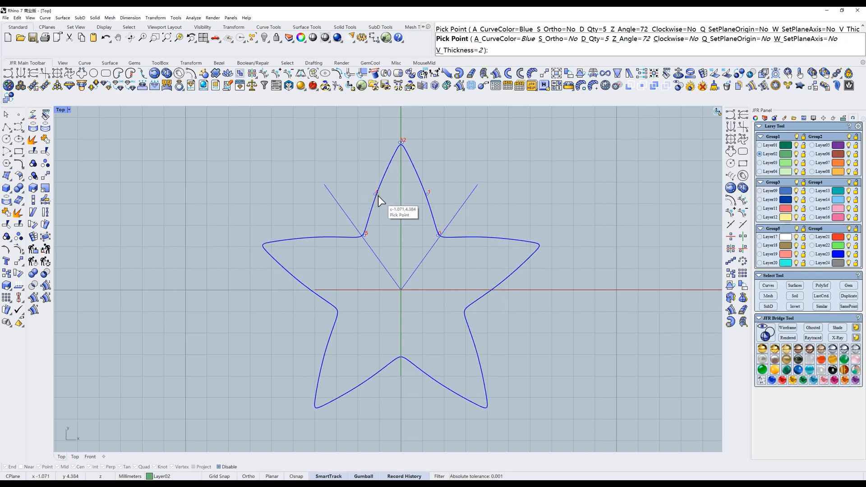